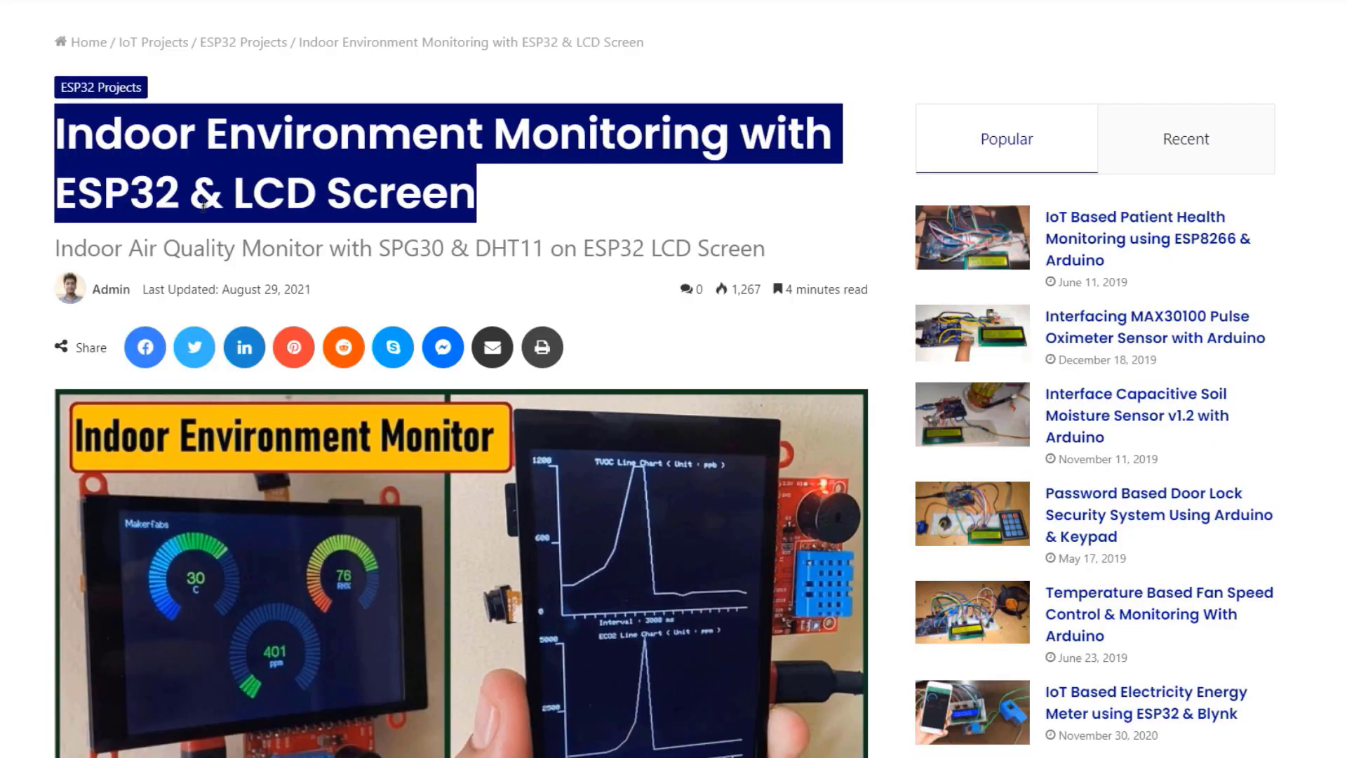
{"action": "scroll", "scroll_direction": "down", "scroll_amount": 3}
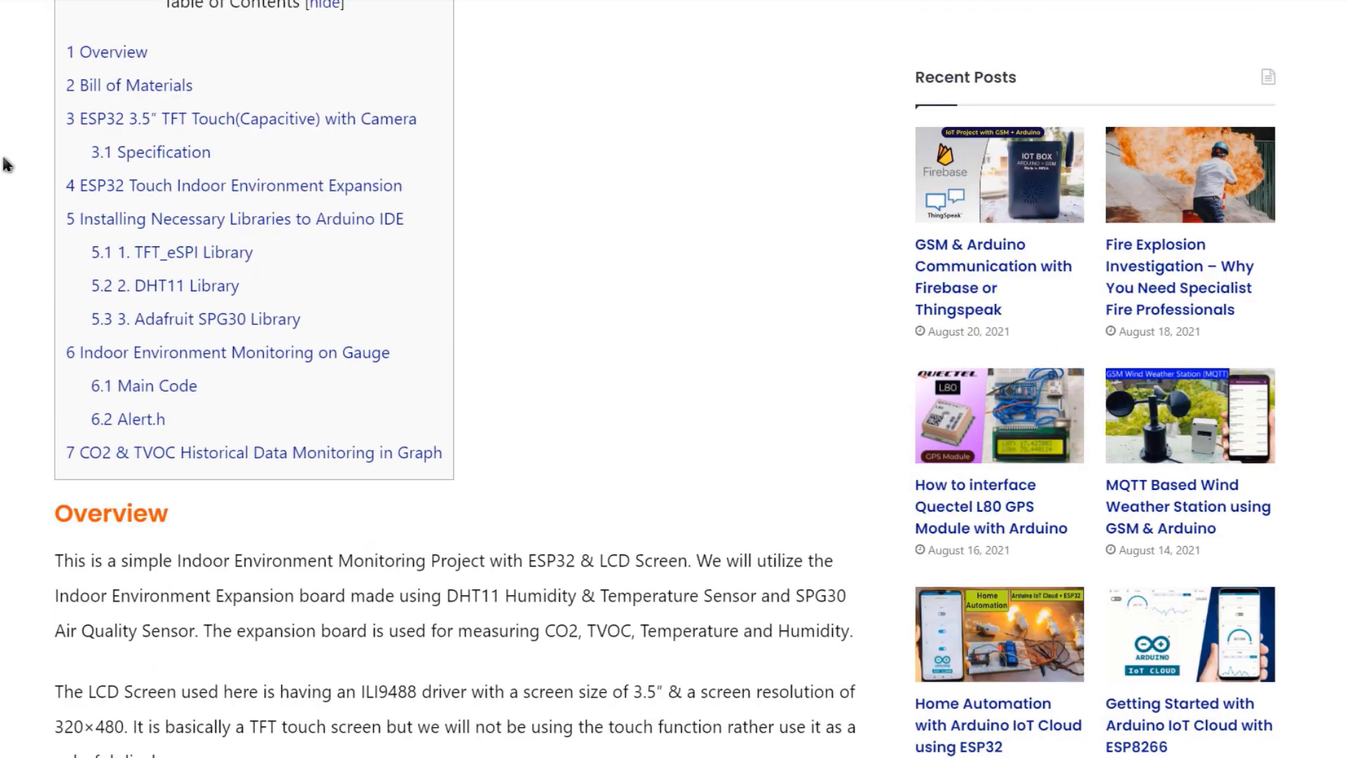
{"action": "scroll", "scroll_direction": "down", "scroll_amount": 3}
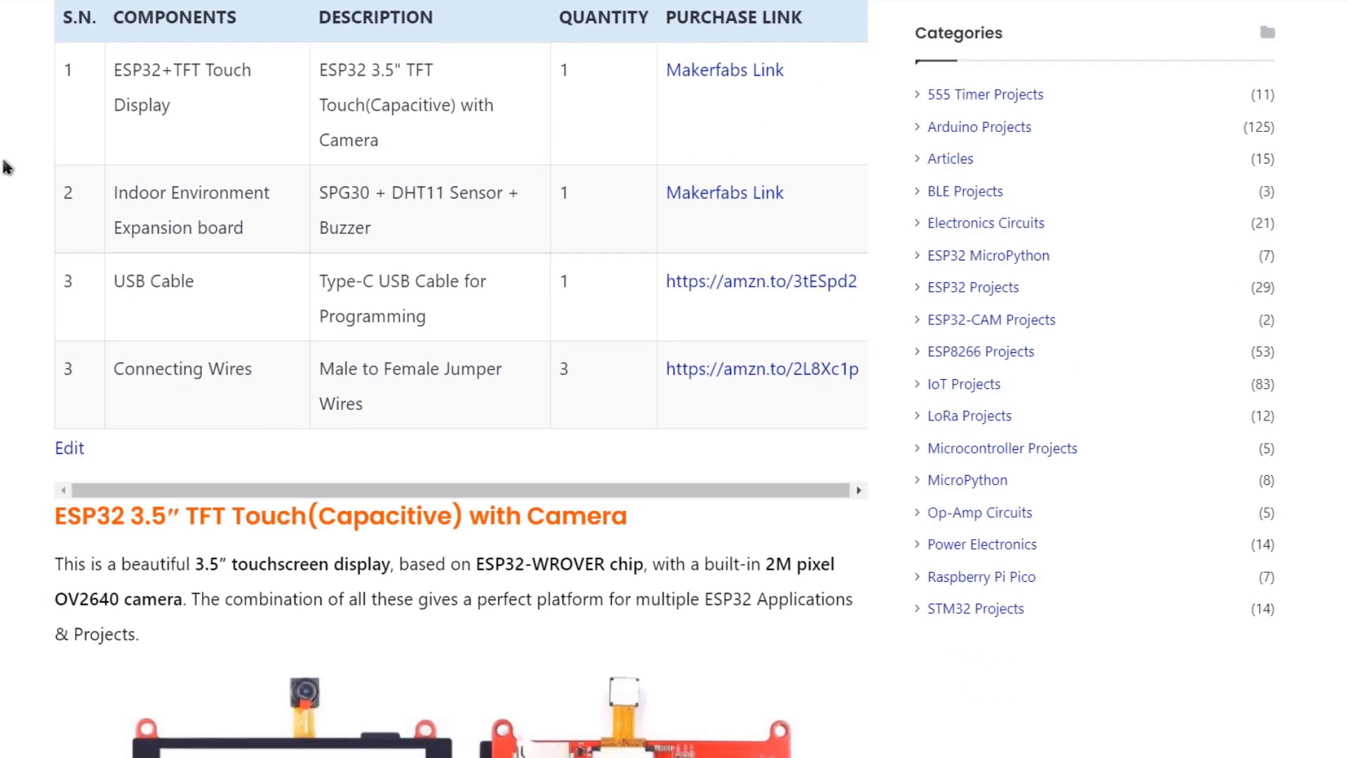
{"action": "scroll", "scroll_direction": "down", "scroll_amount": 3}
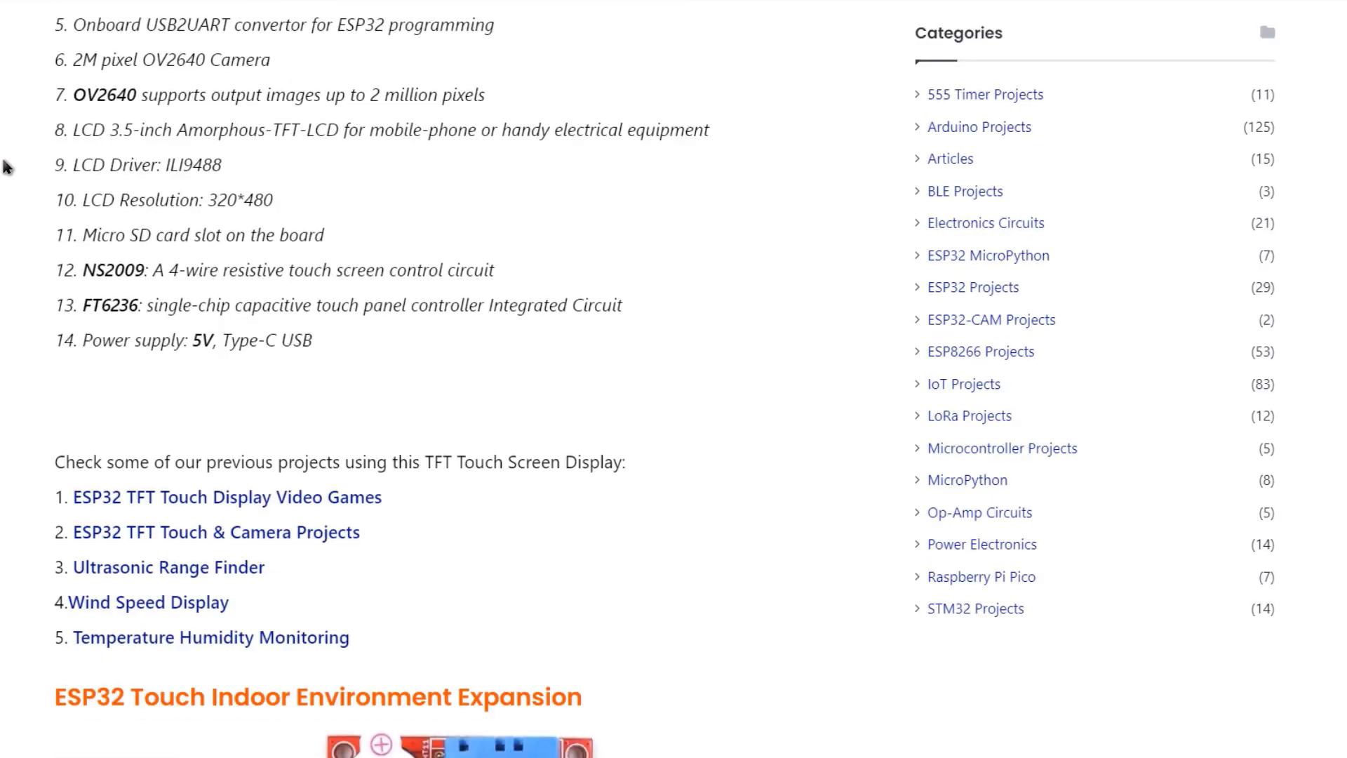
{"action": "scroll", "scroll_direction": "down", "scroll_amount": 3}
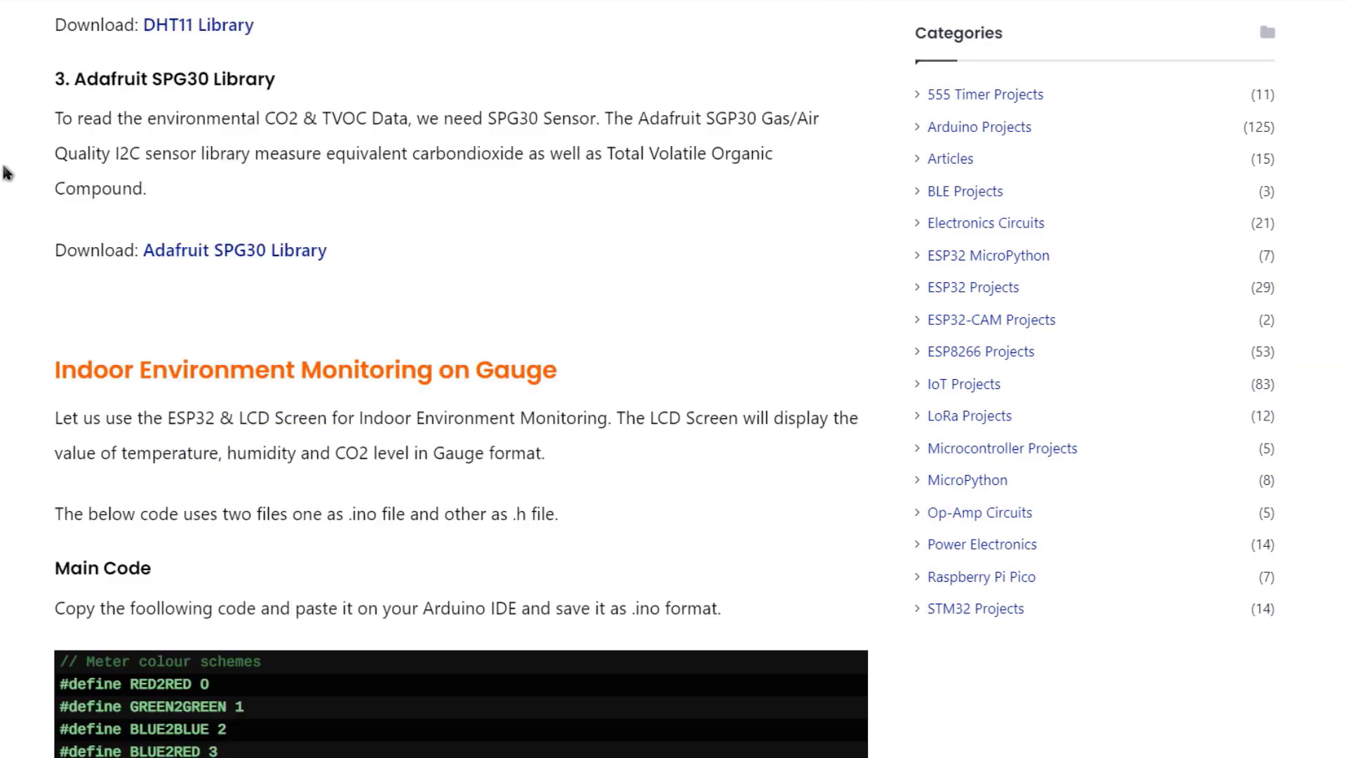
{"action": "scroll", "scroll_direction": "down", "scroll_amount": 3}
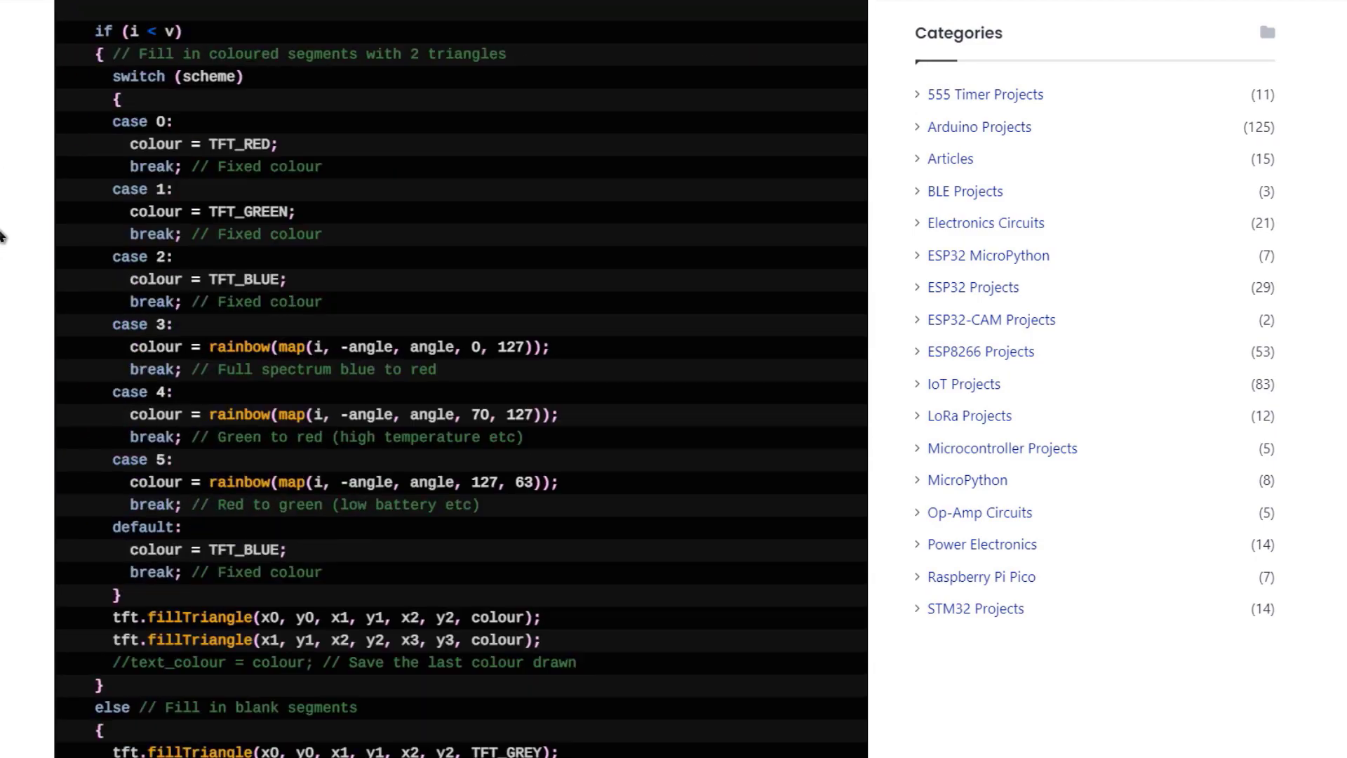
{"action": "scroll", "scroll_direction": "down", "scroll_amount": 3}
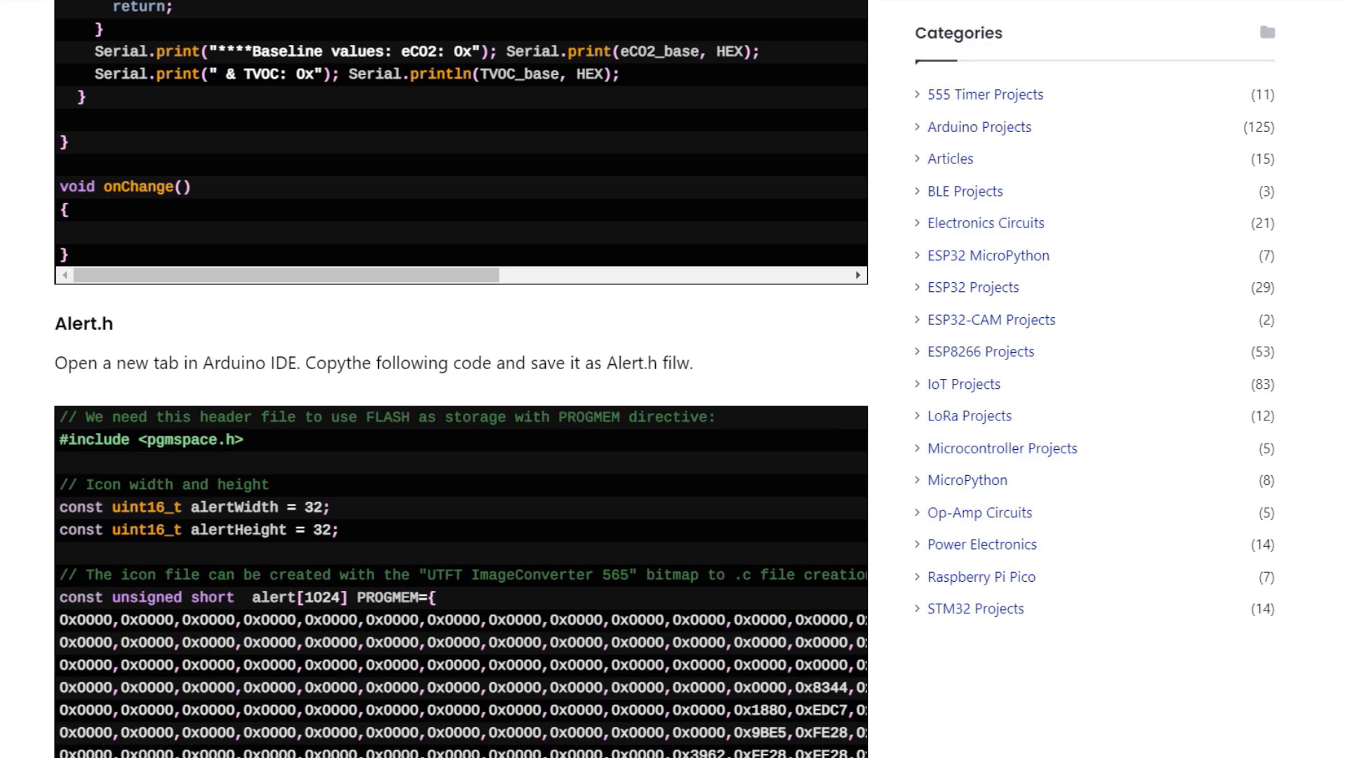
{"action": "scroll", "scroll_direction": "down", "scroll_amount": 3}
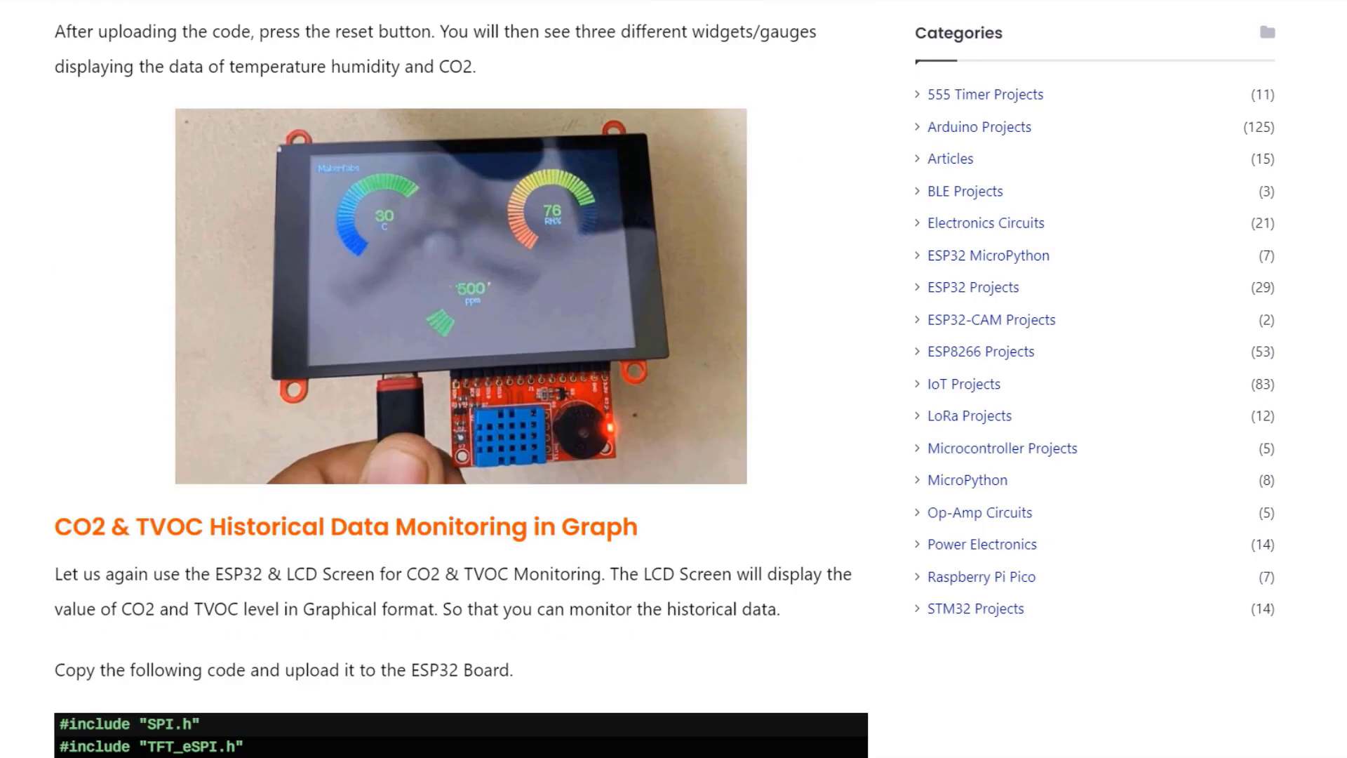
{"action": "scroll", "scroll_direction": "down", "scroll_amount": 3}
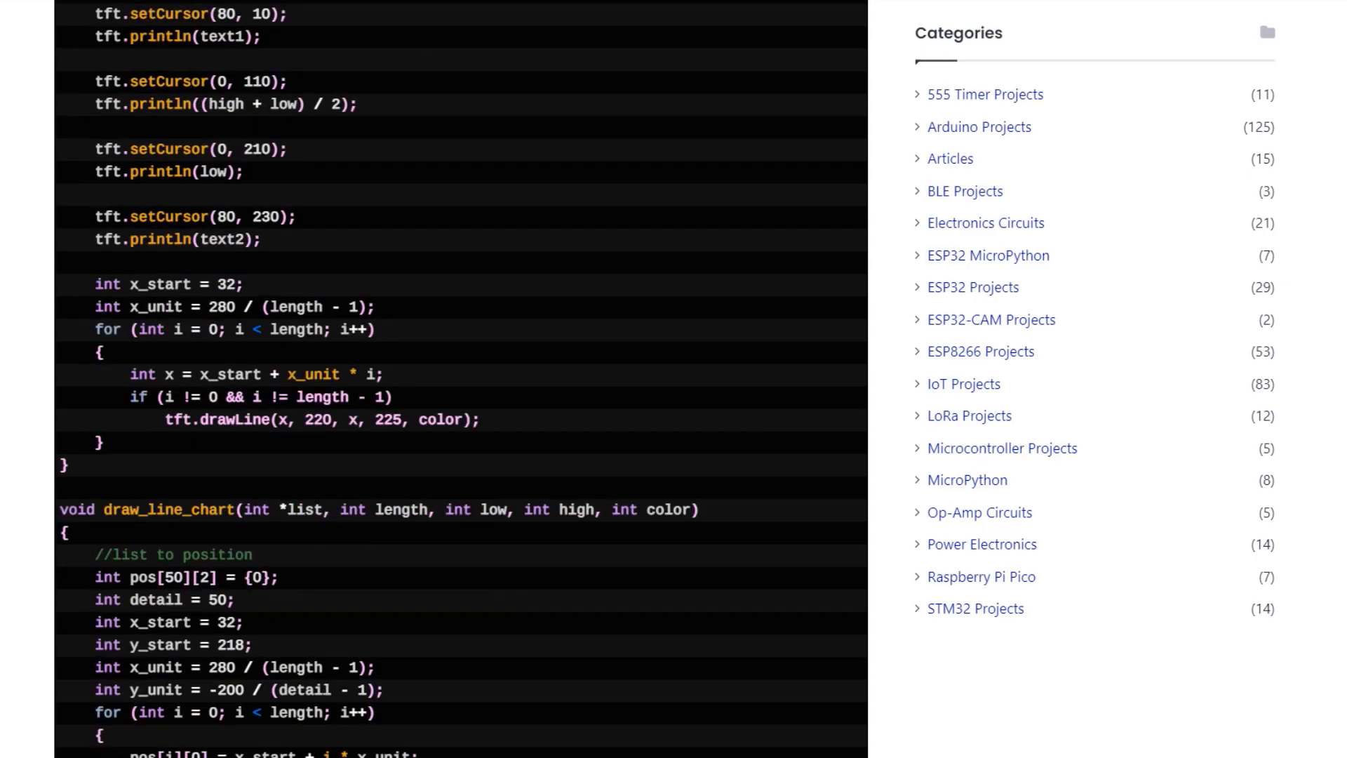
{"action": "scroll", "scroll_direction": "down", "scroll_amount": 3}
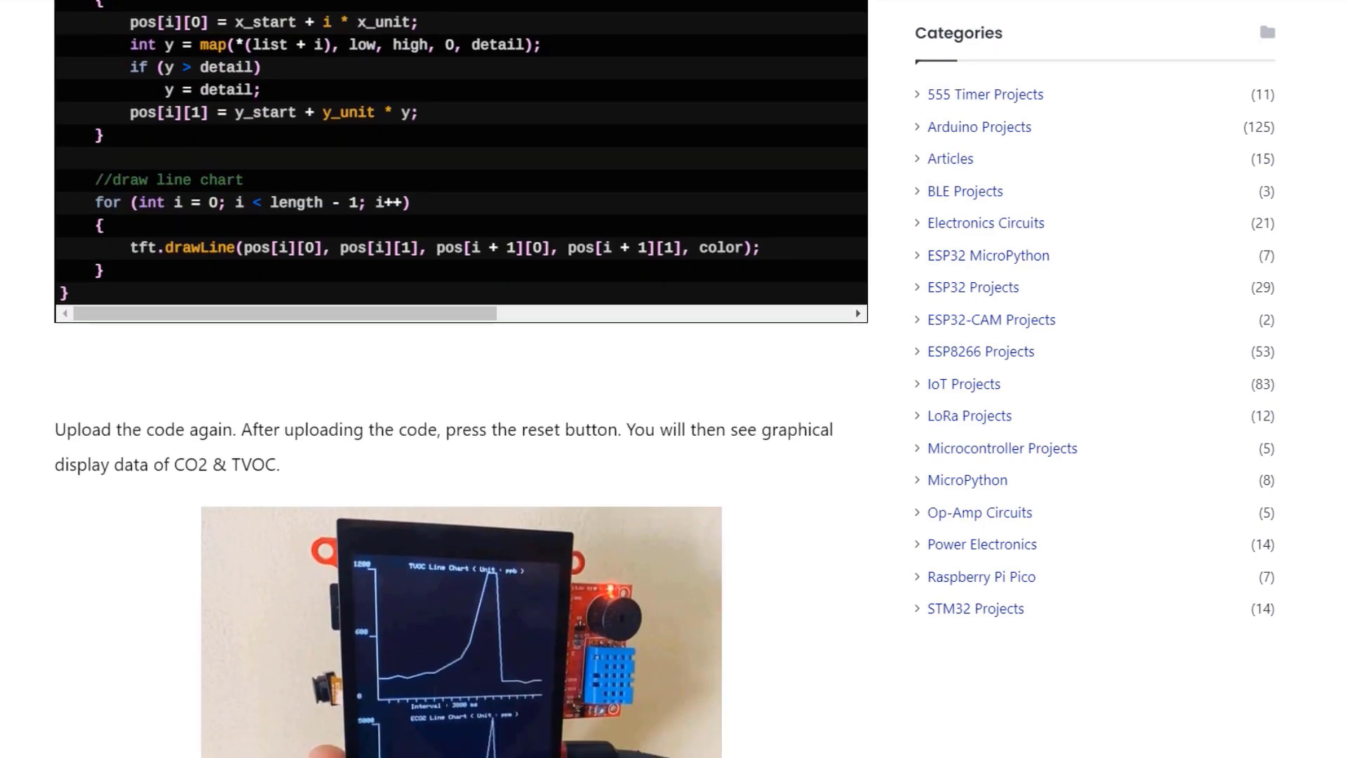